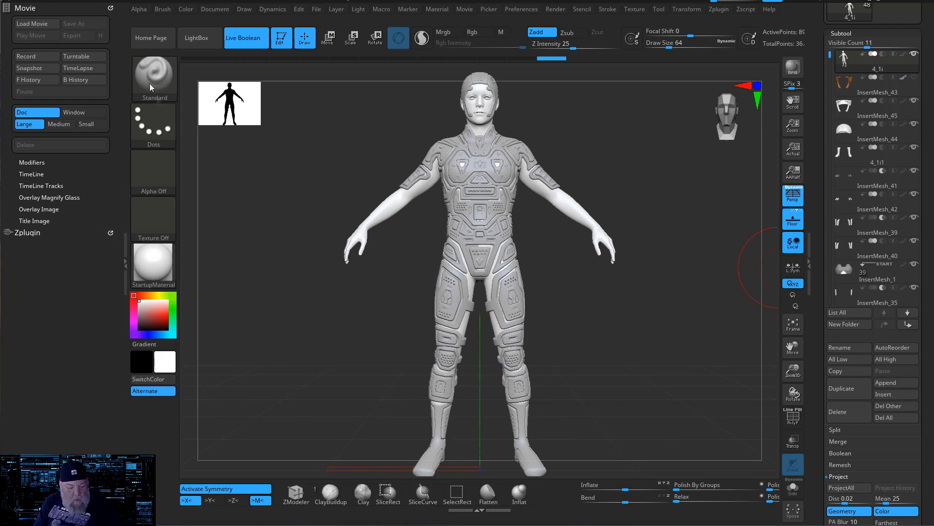
Step: Select the MeshProject brush, set its stroke to Curve and set Z Intensity to 100
left_click(154, 72)
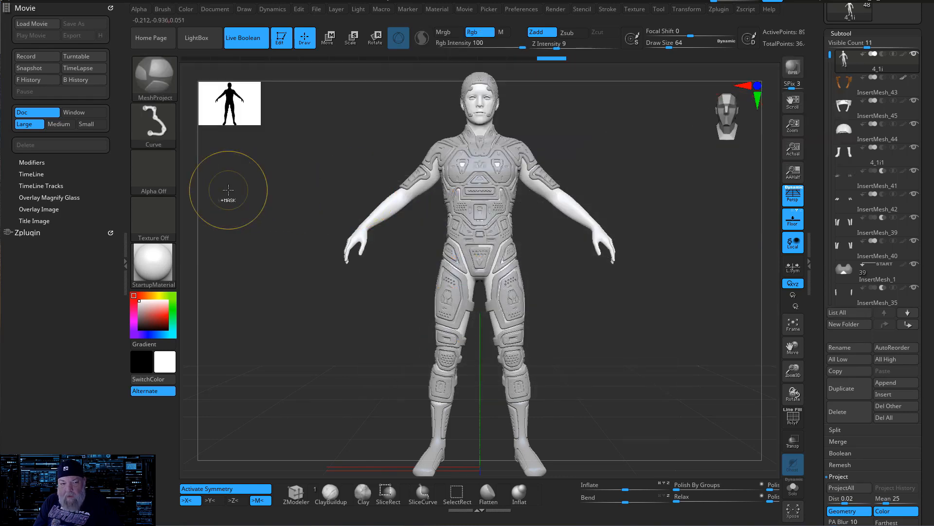
mouse_move(245, 37)
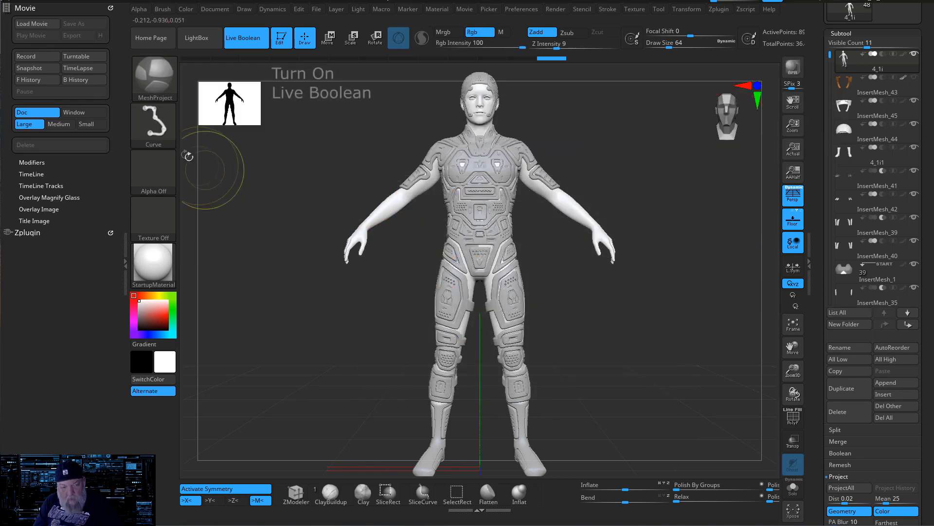
mouse_move(153, 124)
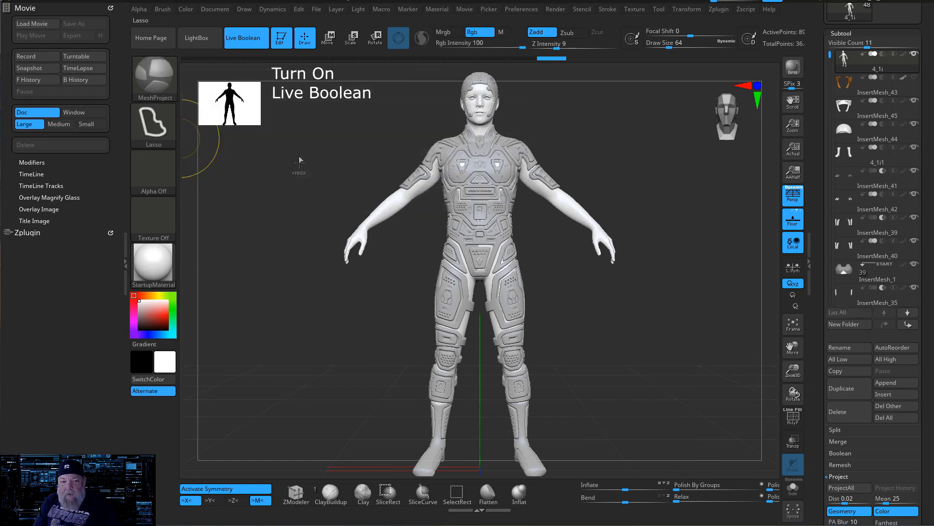
left_click(153, 125)
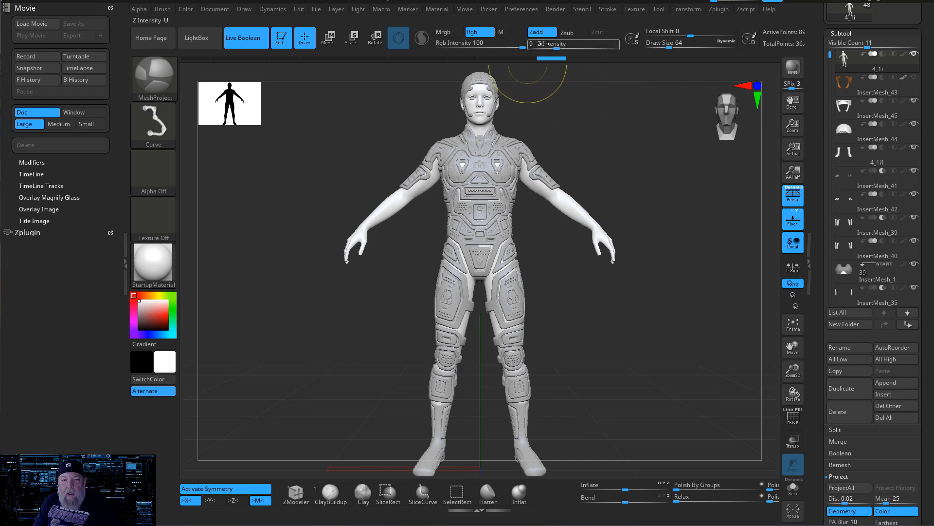
mouse_move(573, 43)
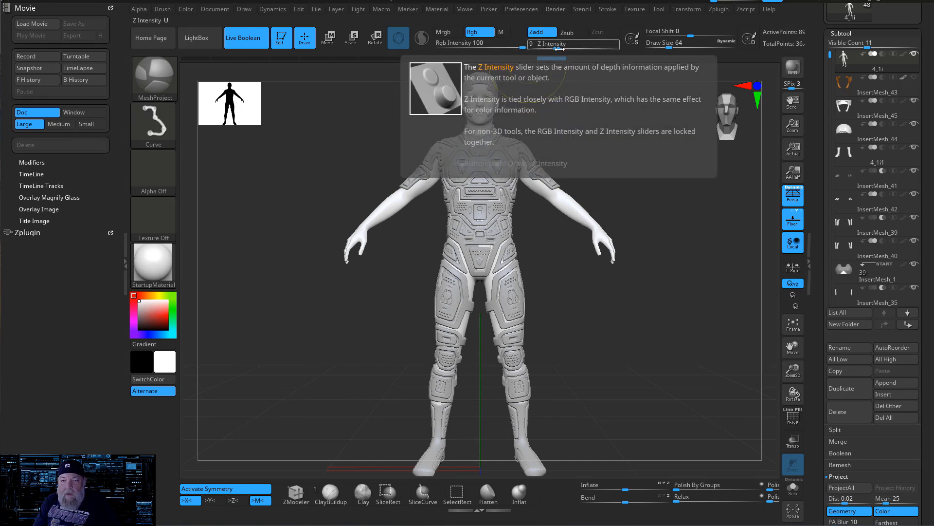
left_click_drag(539, 43, 596, 43)
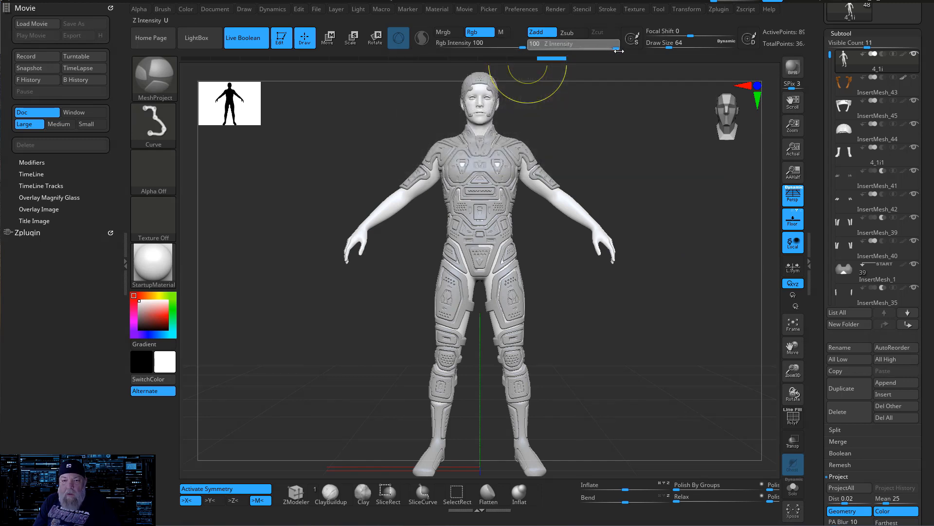
left_click_drag(618, 43, 554, 43)
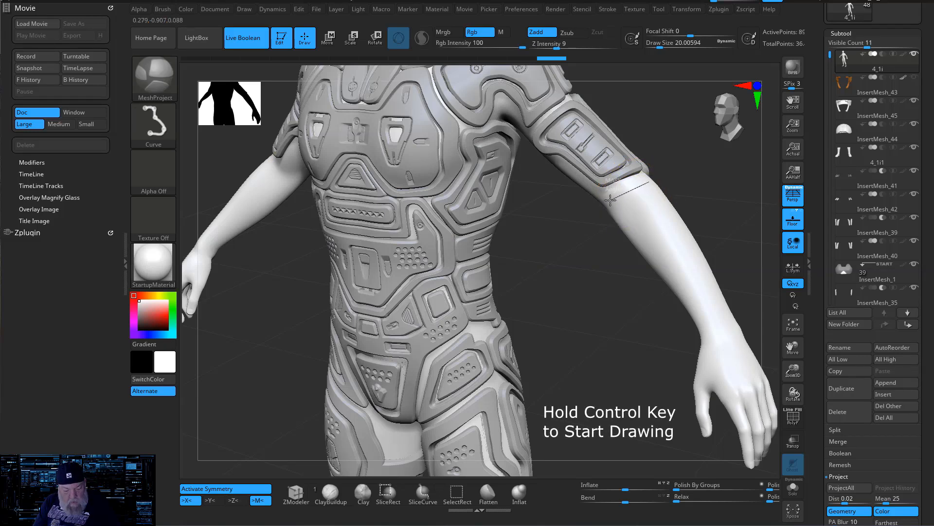
mouse_move(631, 236)
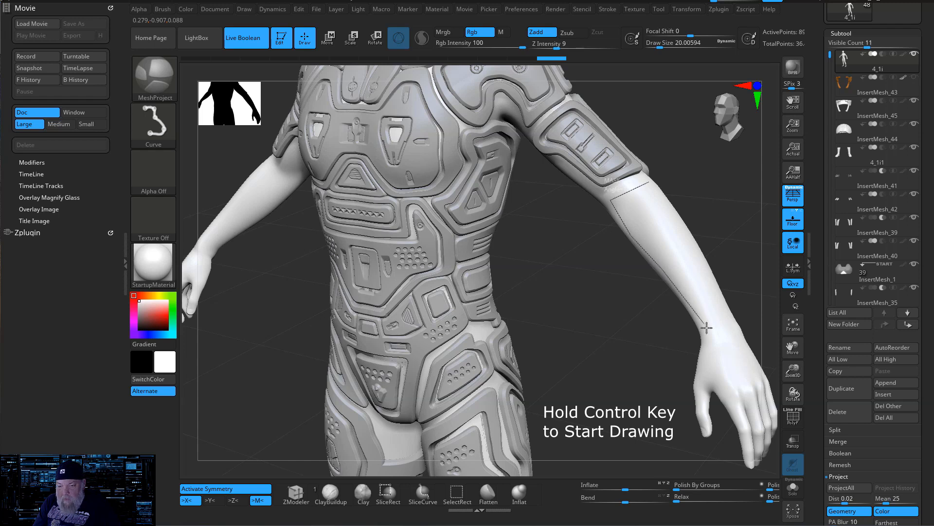
mouse_move(721, 376)
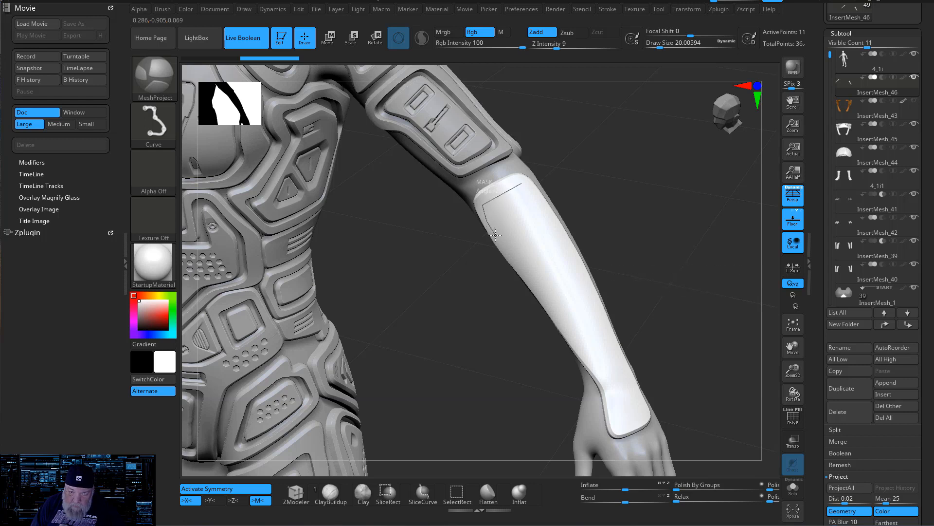
Step: Trace and finish a narrower inner panel curve inside the forearm plate
left_click_drag(496, 234, 595, 369)
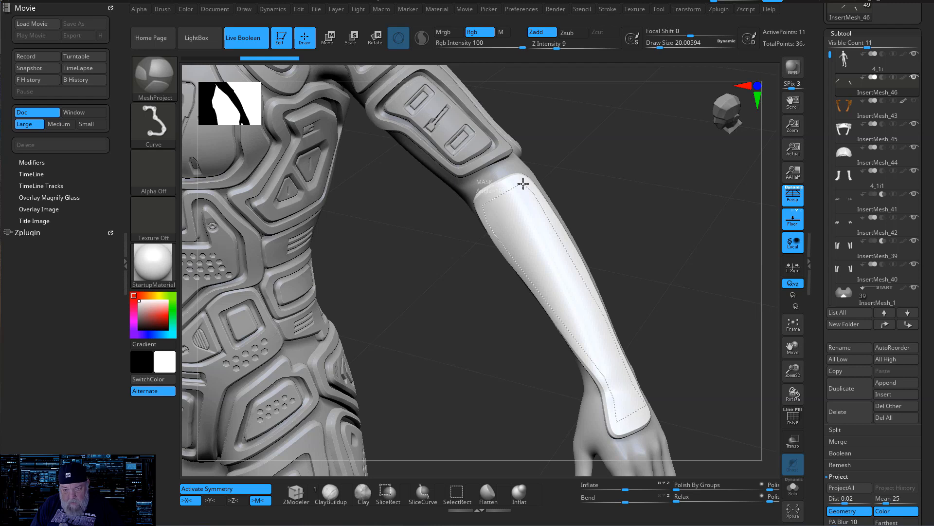
left_click(877, 116)
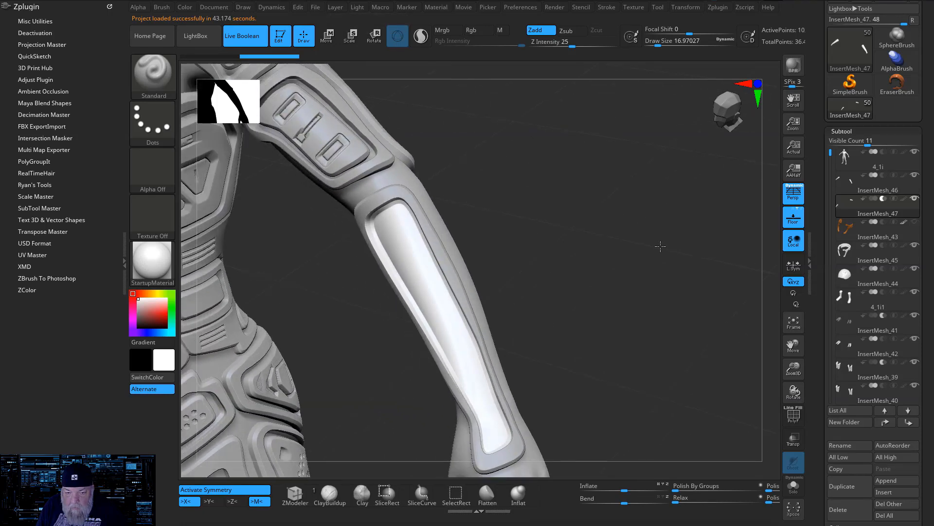
Step: Trace new panel outlines and dividing cut lines across the forearm plate toward the wrist
left_click_drag(660, 246, 793, 346)
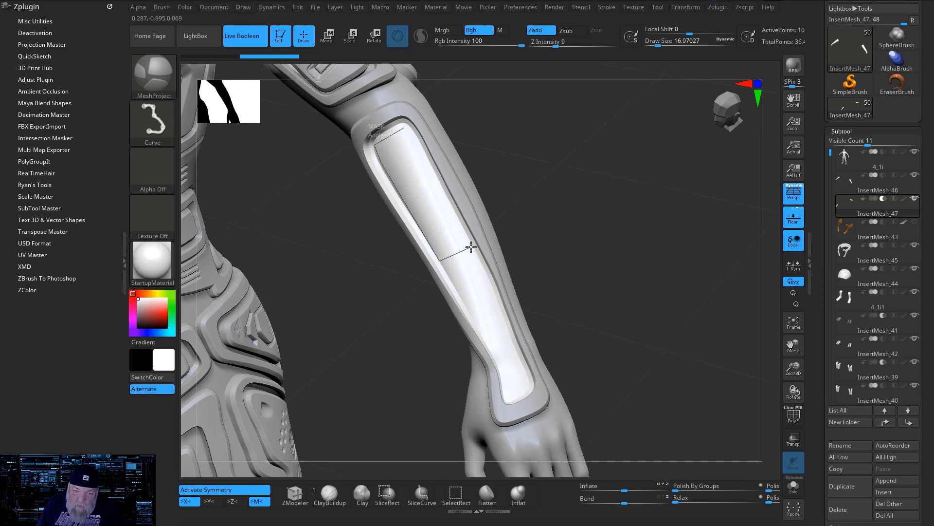
left_click_drag(470, 248, 409, 130)
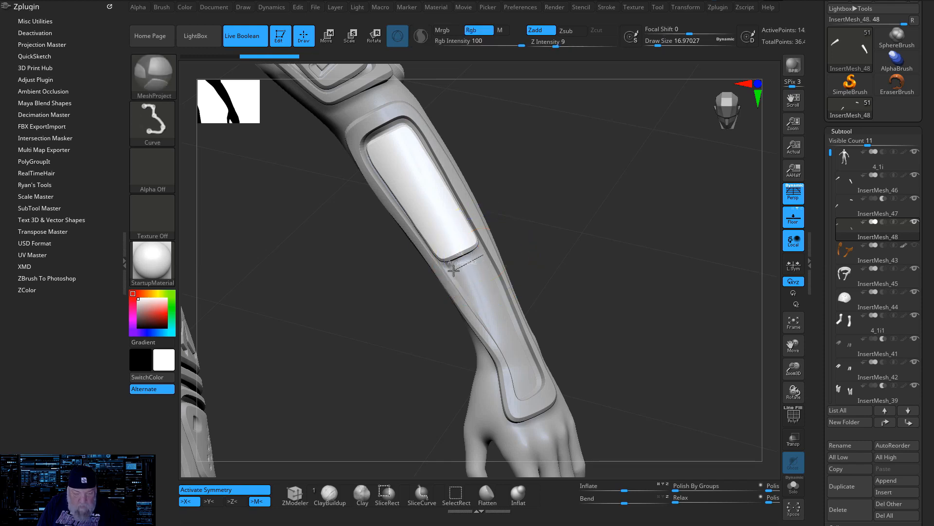
left_click_drag(453, 271, 497, 340)
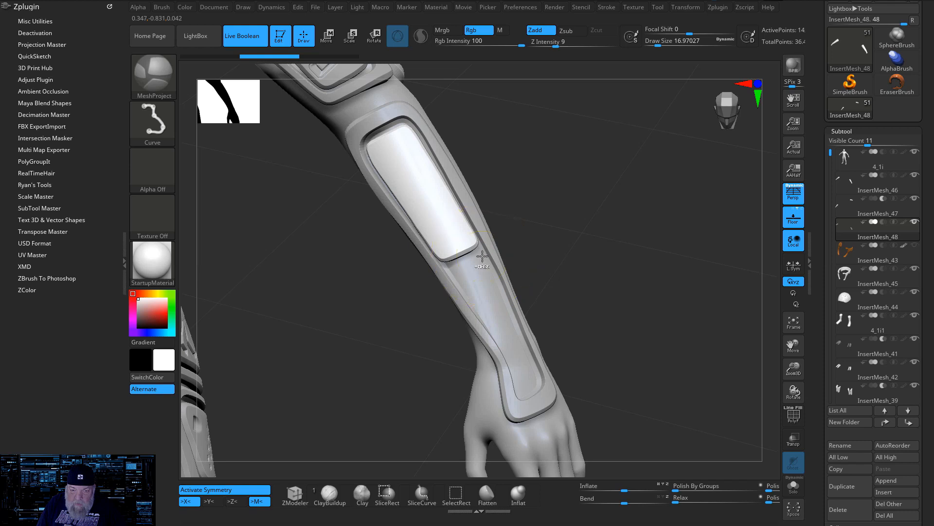
mouse_move(456, 272)
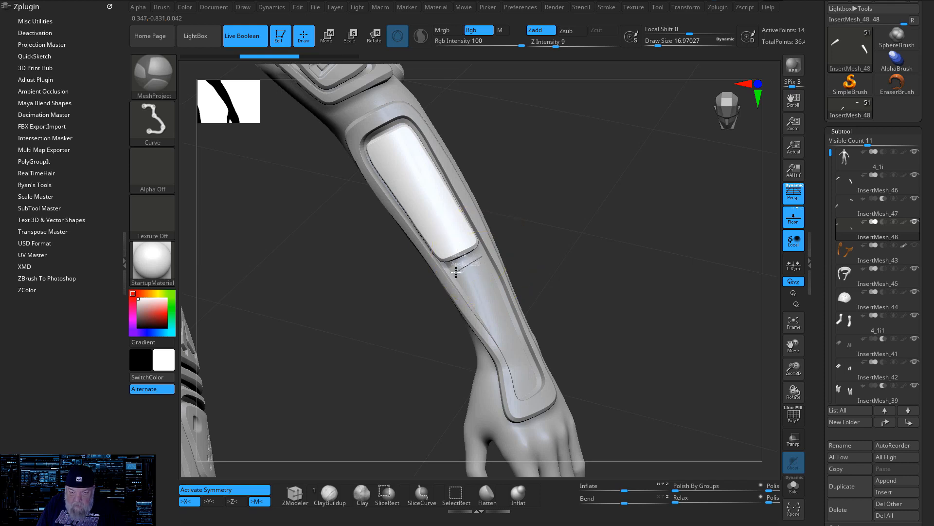
left_click_drag(456, 271, 490, 329)
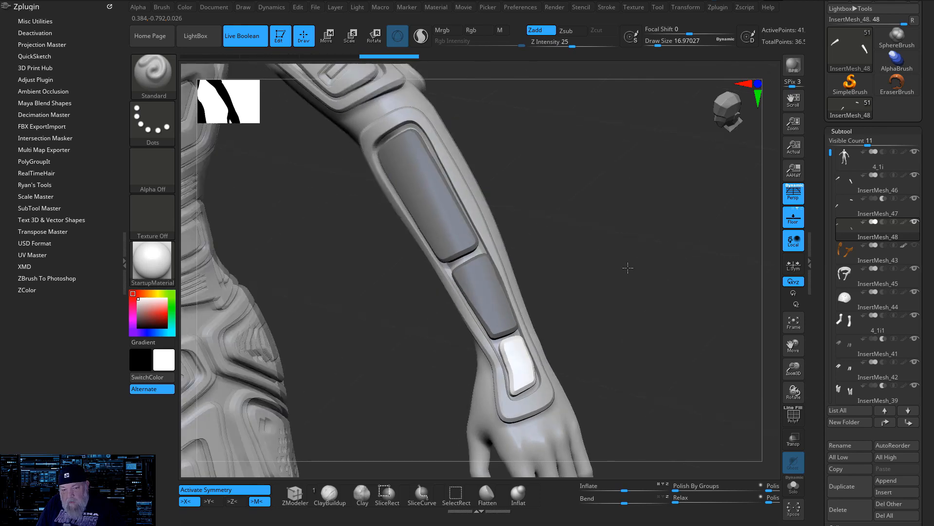
Step: Change the panel SubTools' boolean modes so the three cutouts read as solid recessed inserts
left_click_drag(627, 268, 639, 265)
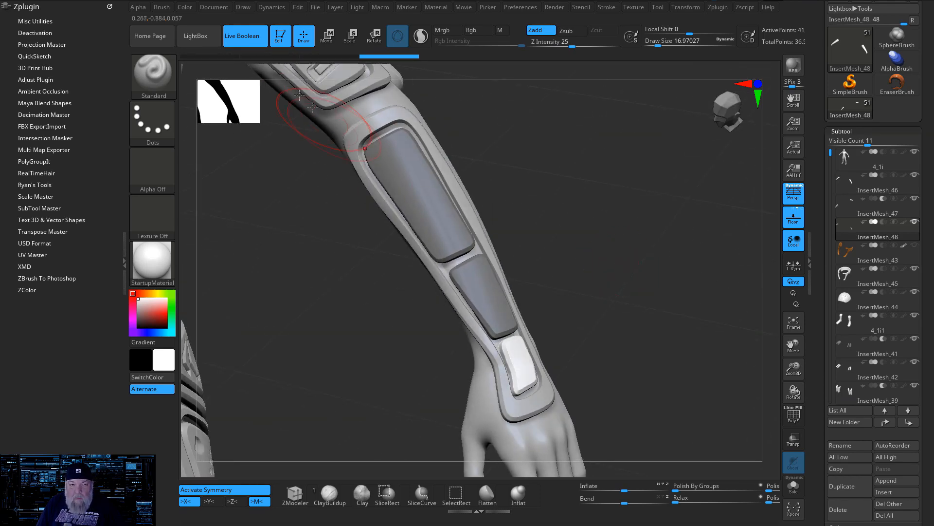
left_click(245, 35)
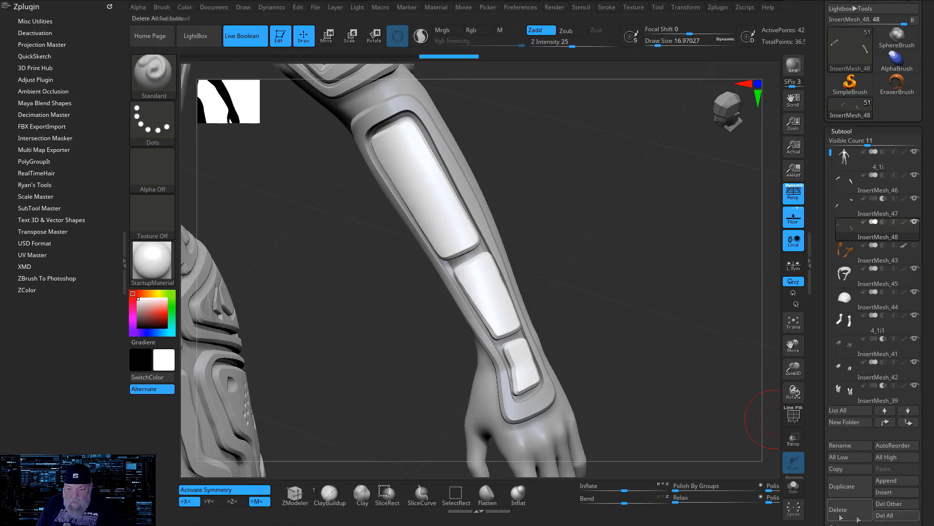
mouse_move(496, 268)
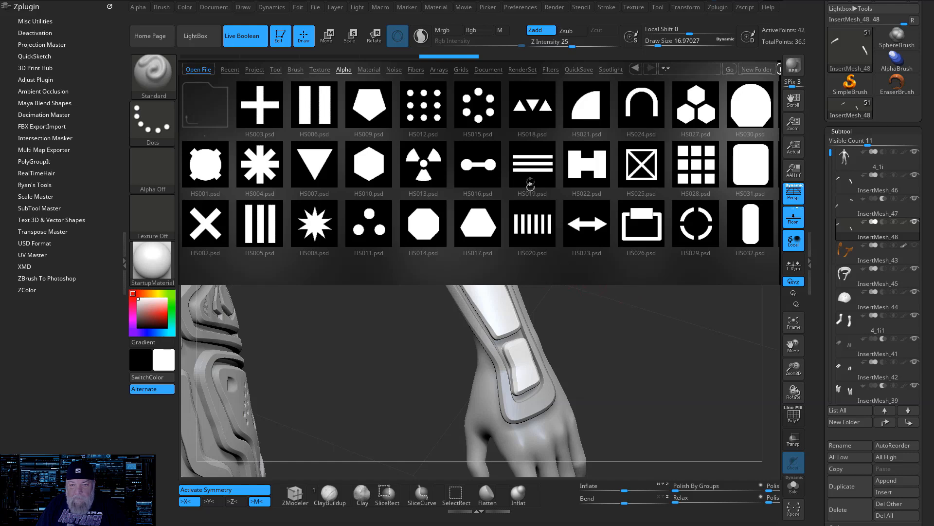
Step: Load the HS019.psd three-bar alpha from Lightbox's Alpha tab onto the brush
left_click(530, 164)
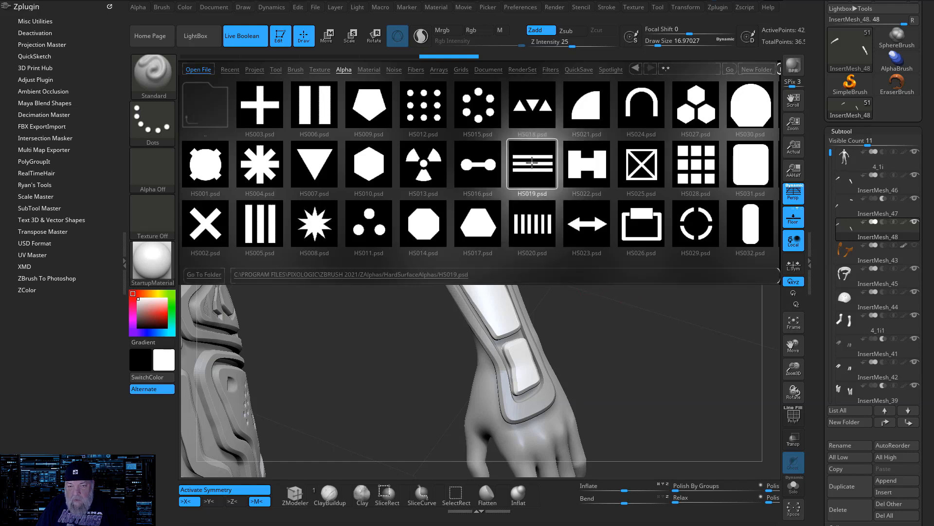
left_click(531, 164)
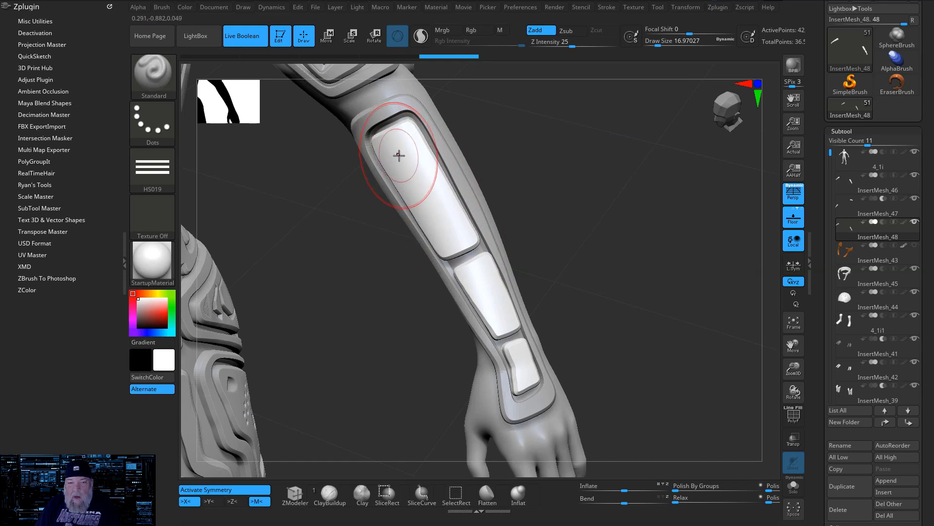
mouse_move(407, 154)
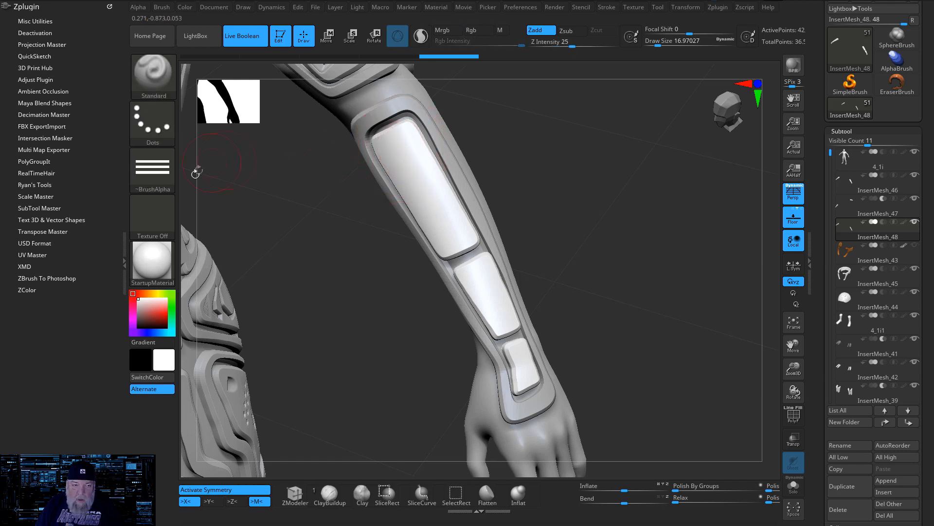
mouse_move(382, 146)
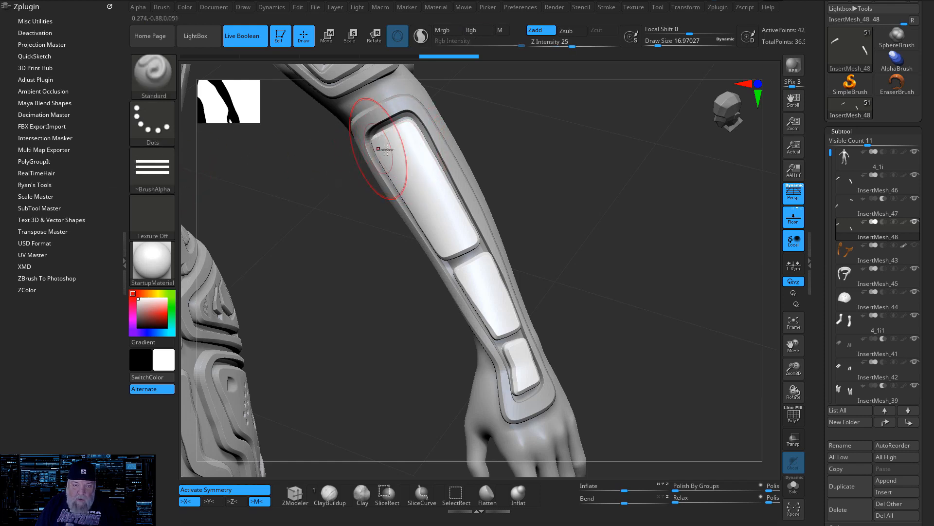
Step: Test-stamp the alpha, switch to DragRect stroke, and Divide the panel mesh under Geometry
left_click_drag(382, 148, 423, 191)
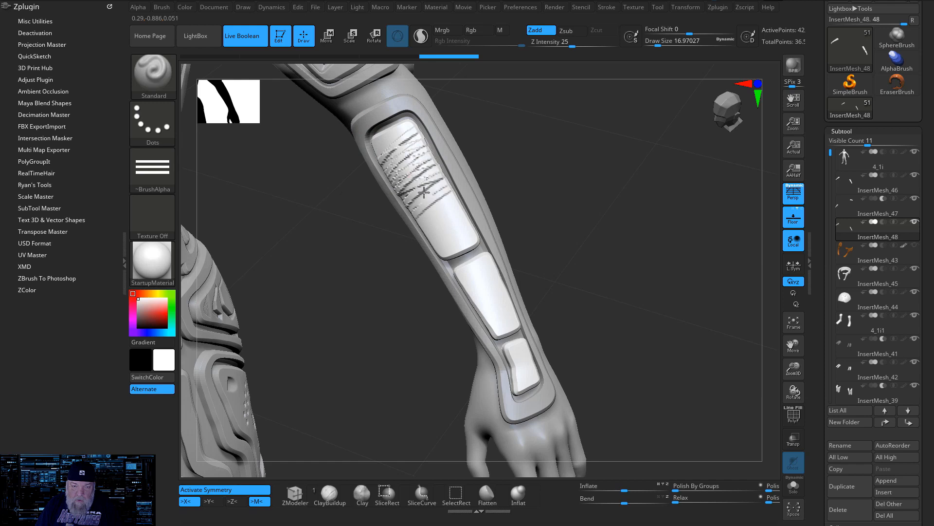
left_click(152, 122)
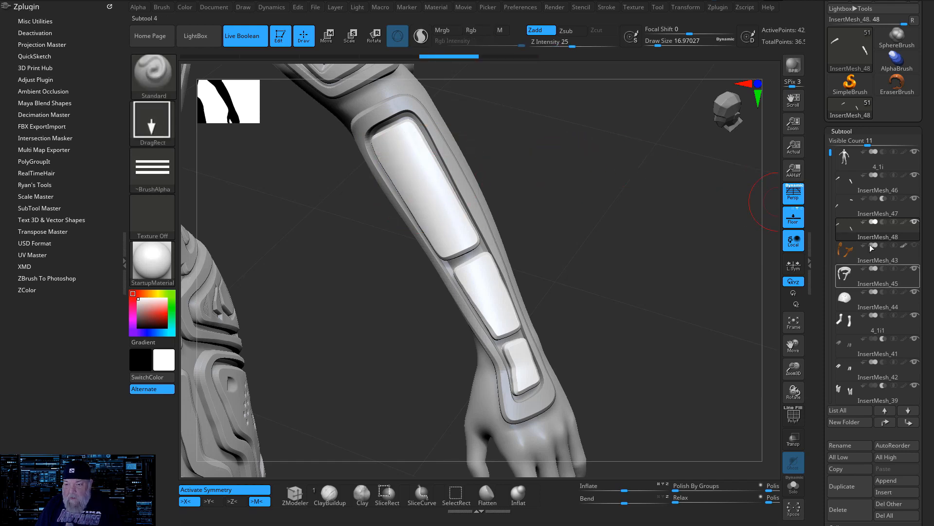
left_click(845, 142)
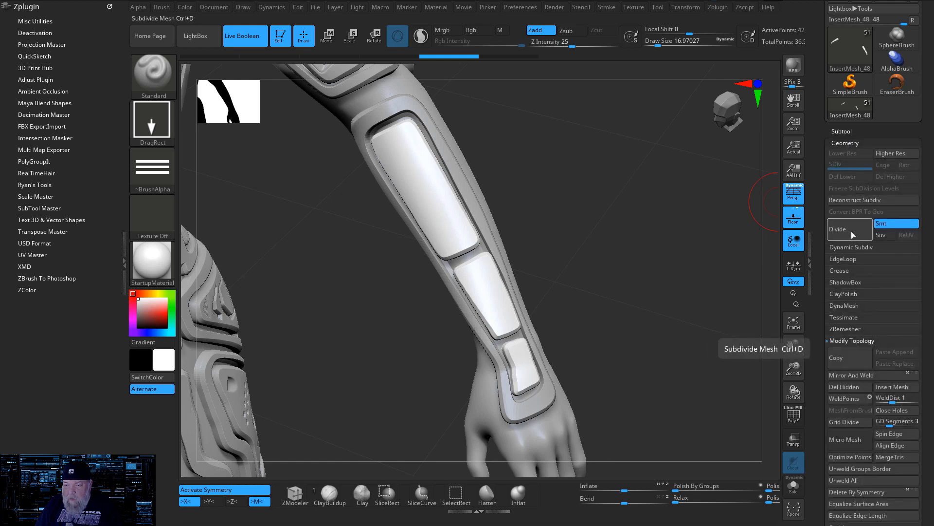
left_click(838, 228)
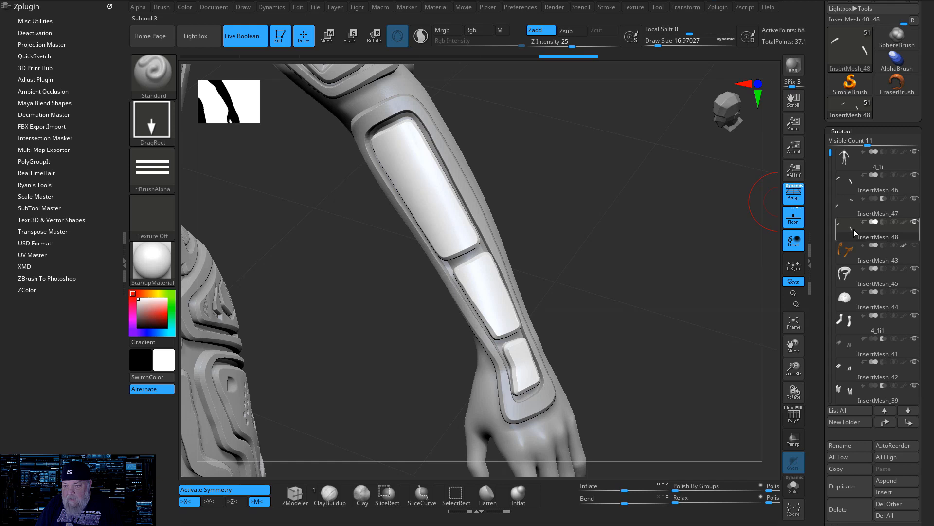
mouse_move(409, 147)
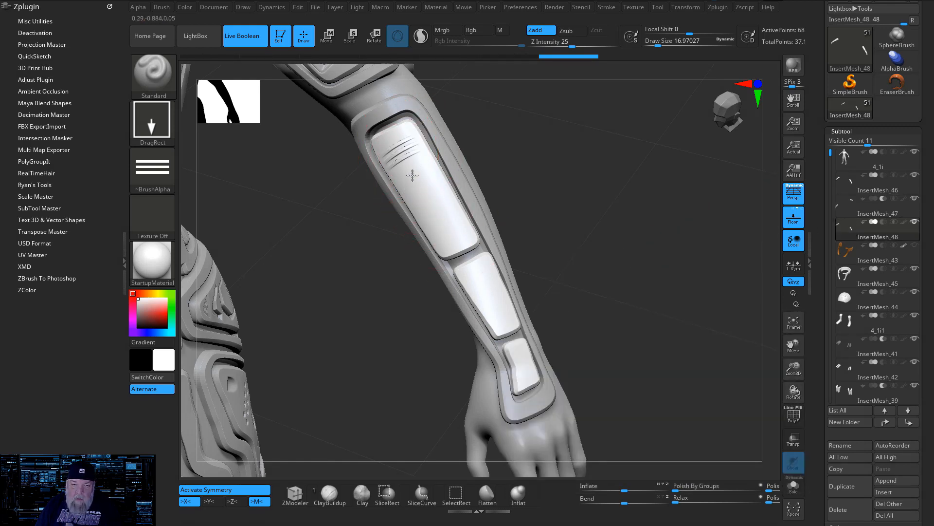
Step: Set Focal Shift to -100 and stamp HS019 latches at the panel's top and bottom
left_click(416, 181)
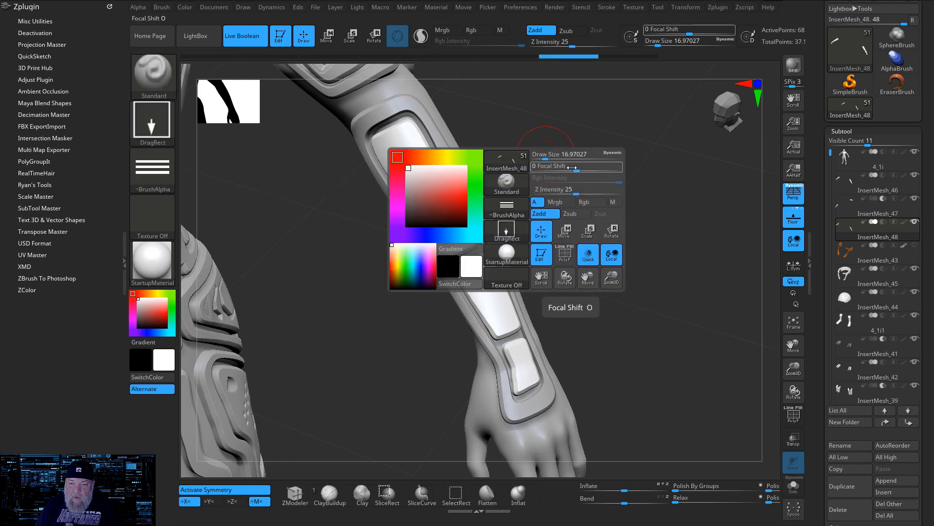
left_click_drag(548, 166, 539, 166)
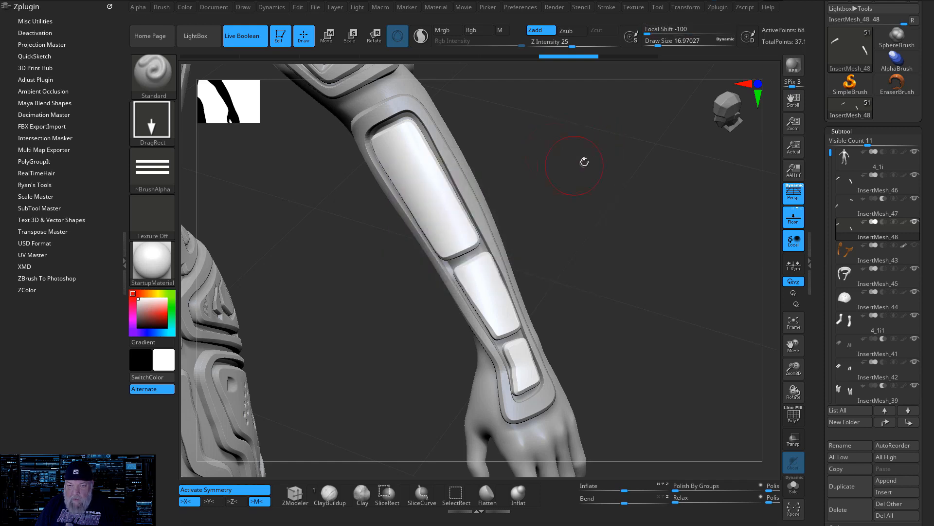
mouse_move(416, 155)
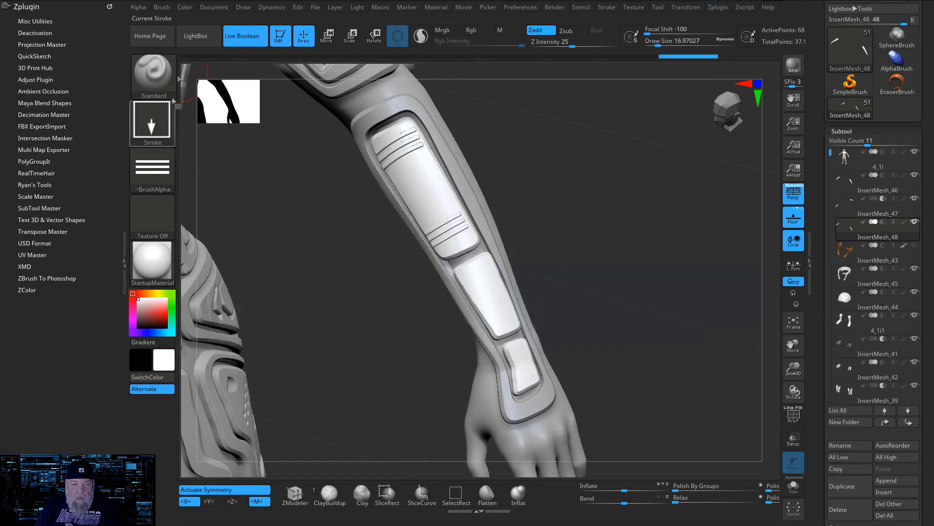
left_click(198, 35)
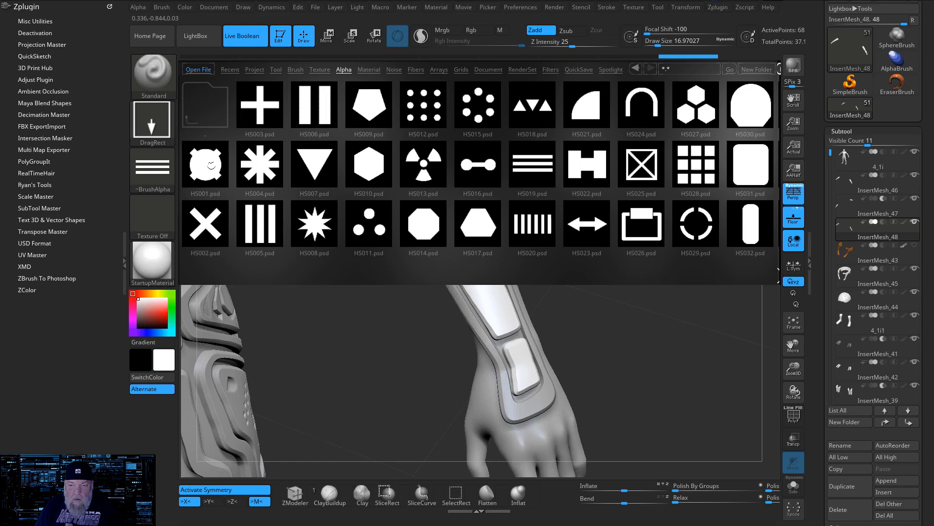
Step: Choose alpha HS001, switch to Zsub, and stamp two latches on the wrist plate
left_click(205, 164)
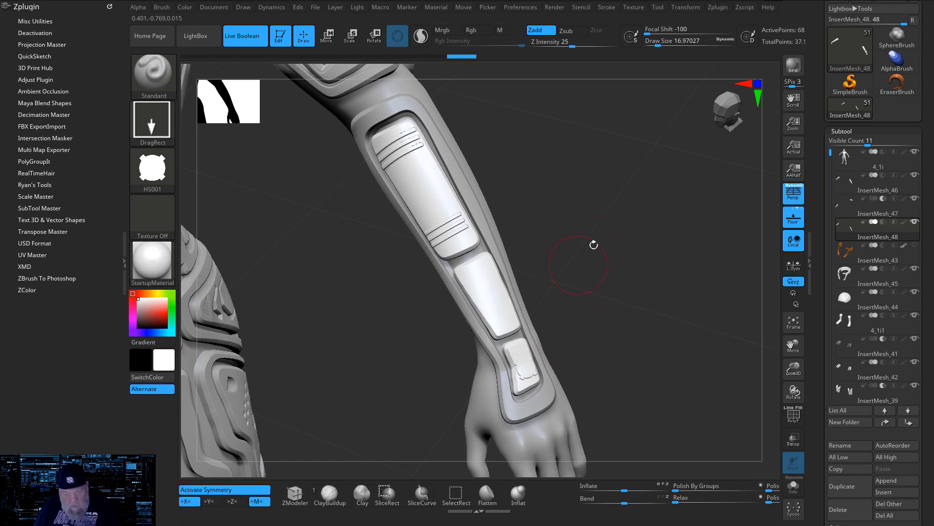
left_click(570, 29)
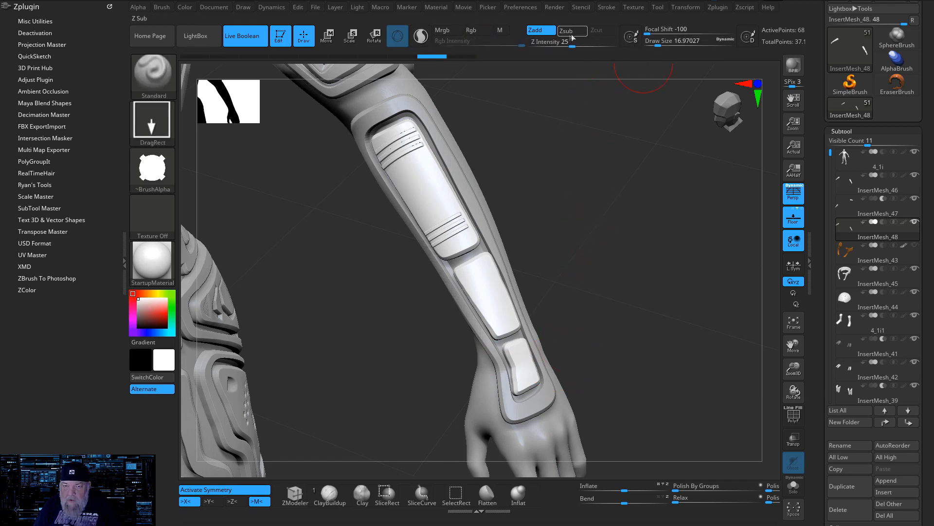
left_click(570, 30)
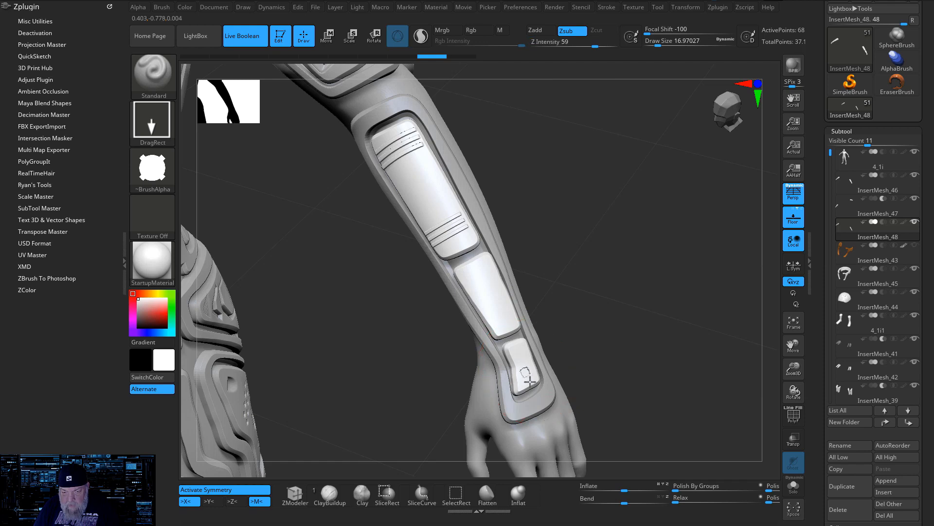
mouse_move(526, 378)
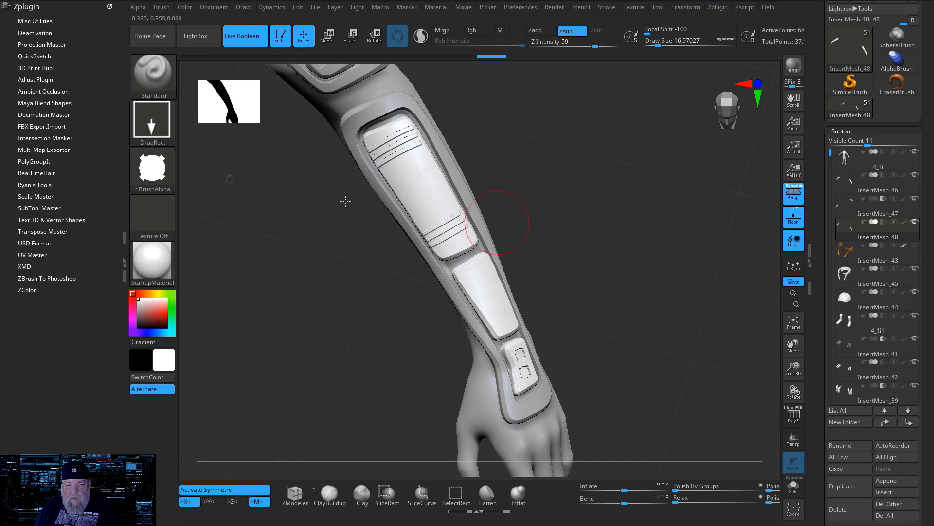
left_click(199, 36)
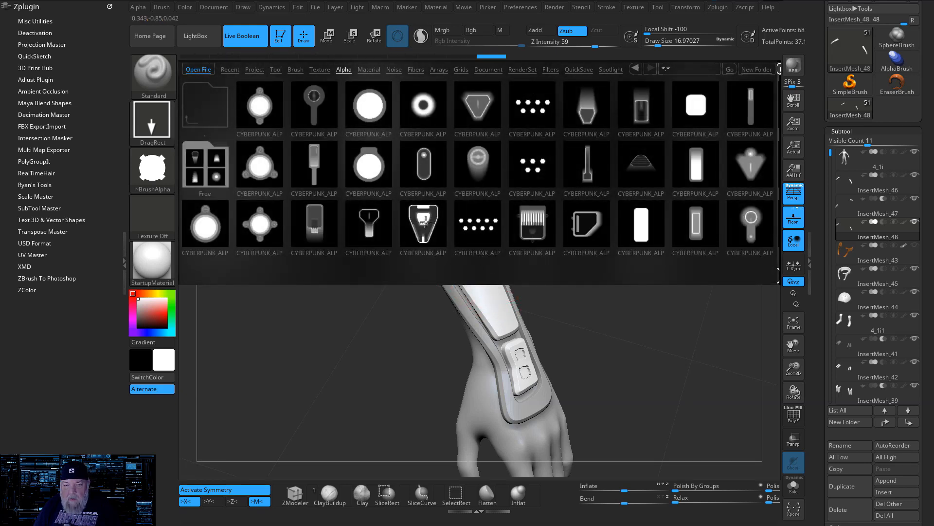
Step: Stamp CYBERPUNK_ALPHA_13 on the upper plate and two round CyberPunk latches on the middle plate
left_click(423, 225)
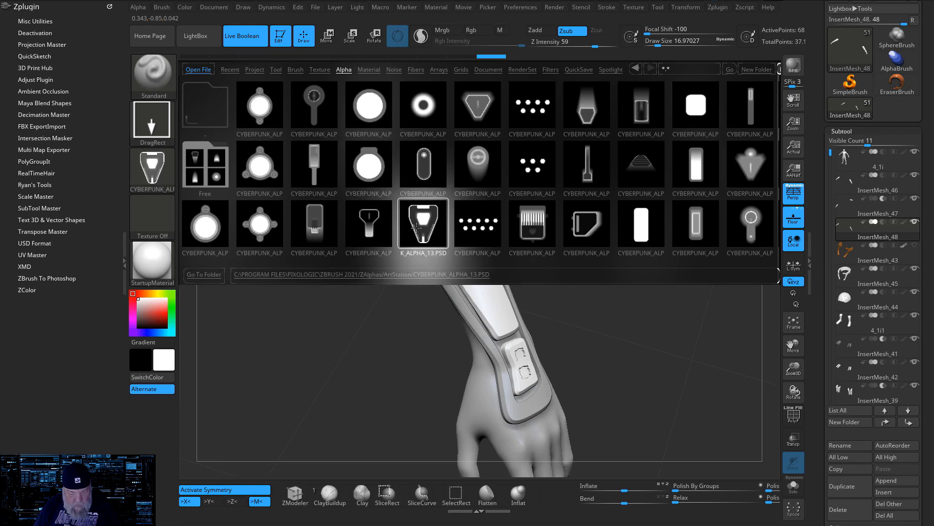
left_click(423, 224)
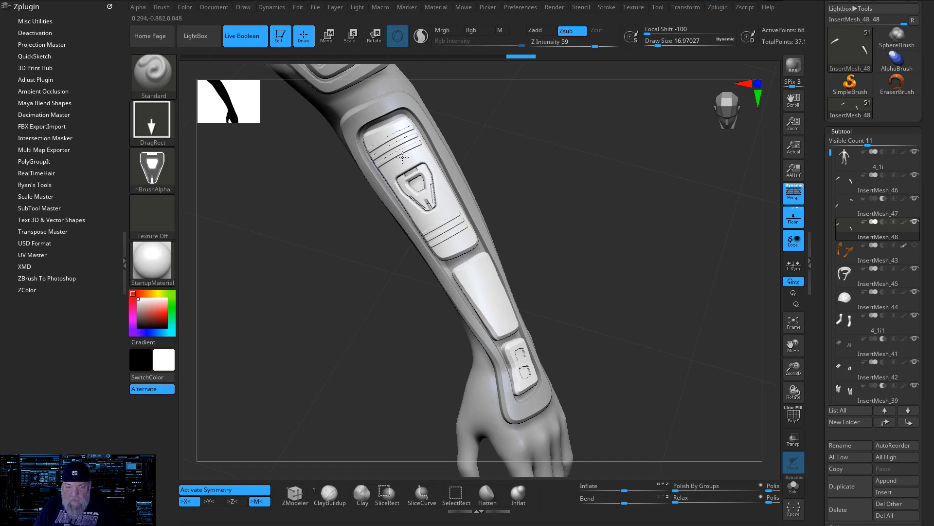
left_click(196, 36)
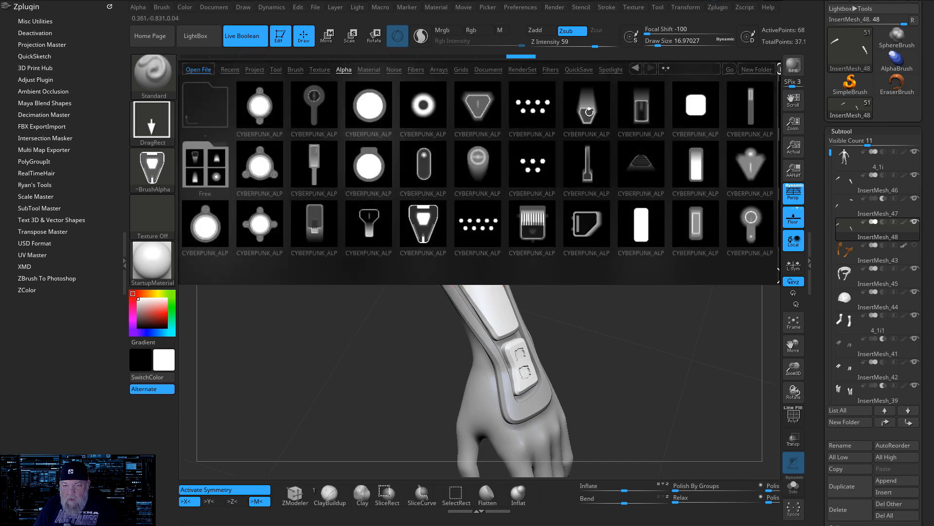
left_click(478, 165)
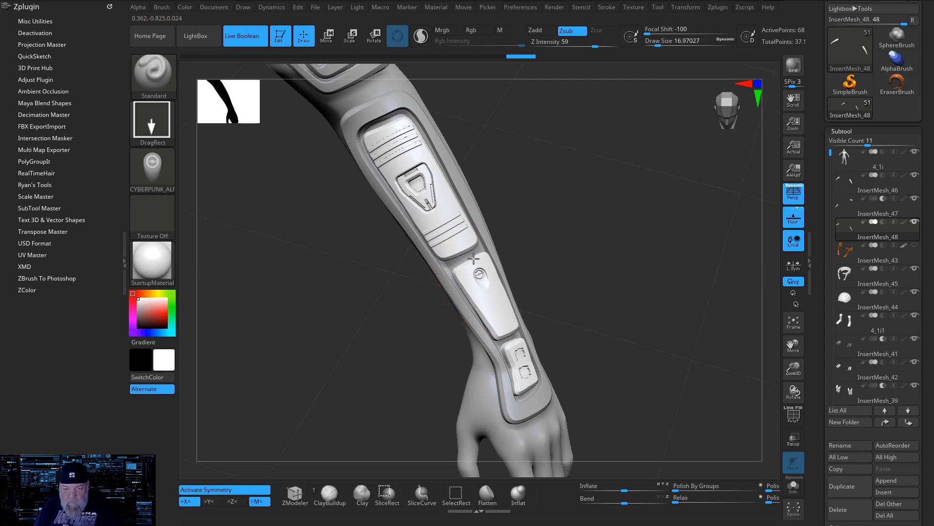
mouse_move(499, 318)
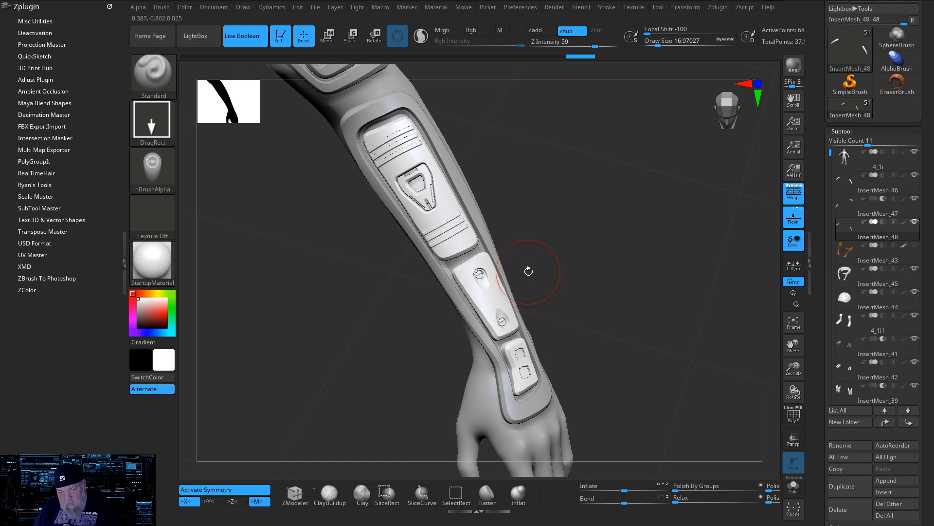
left_click(196, 36)
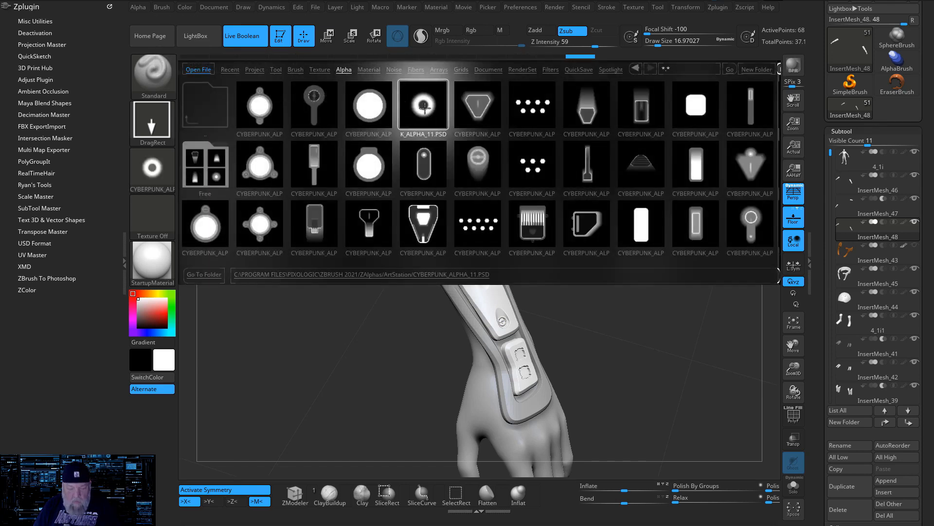
Step: Load CYBERPUNK_ALPHA_11, stamp rings into both wrist-plate latches, and orbit to inspect
left_click(423, 106)
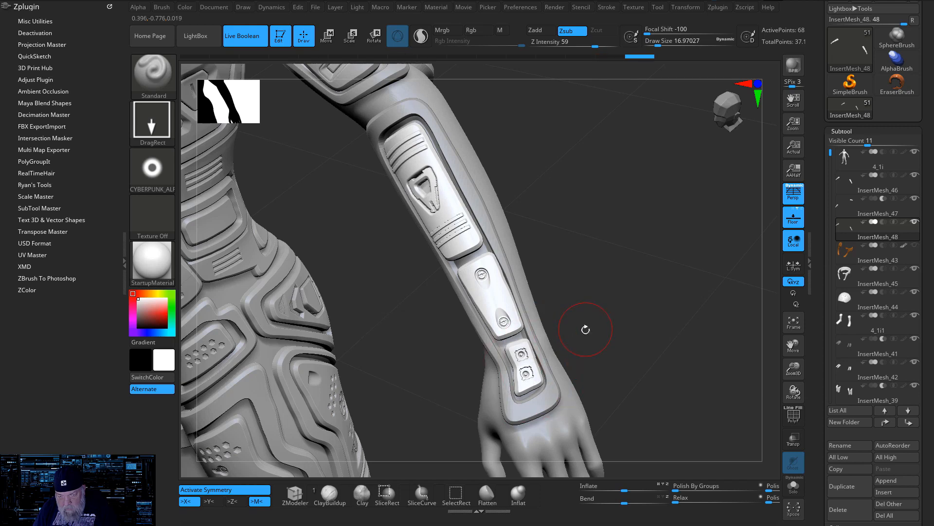
left_click_drag(584, 329, 593, 340)
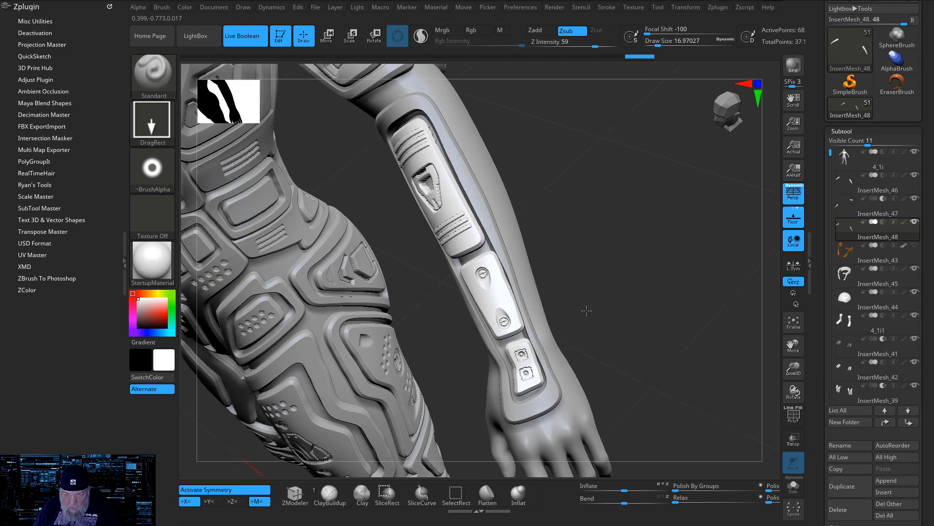
left_click_drag(585, 310, 526, 369)
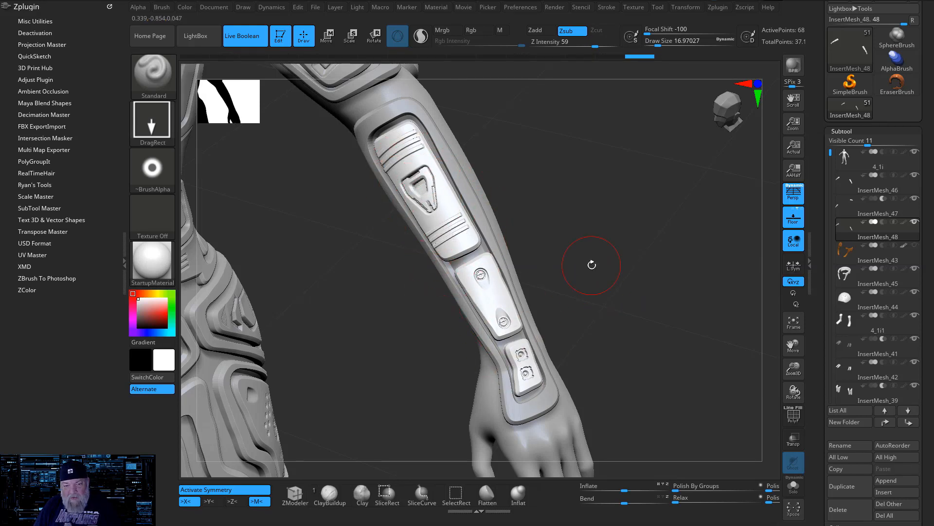
mouse_move(762, 450)
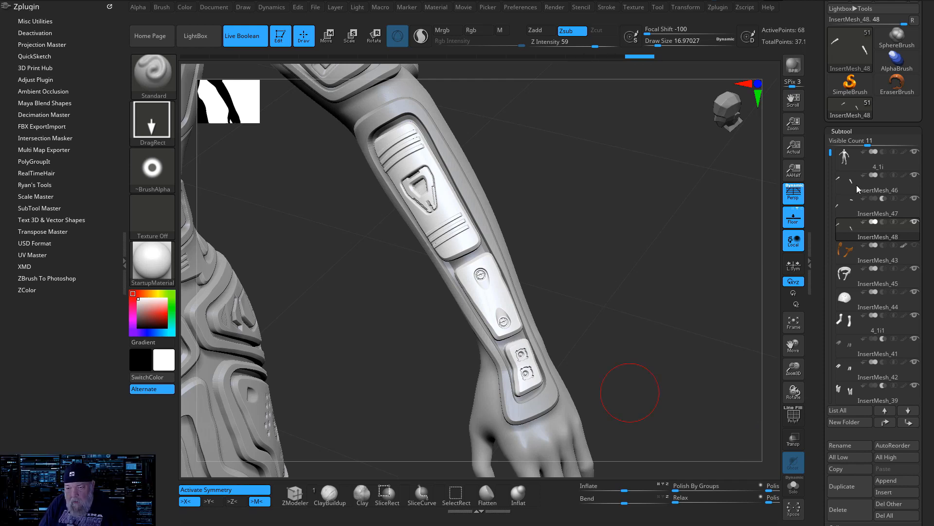
mouse_move(855, 206)
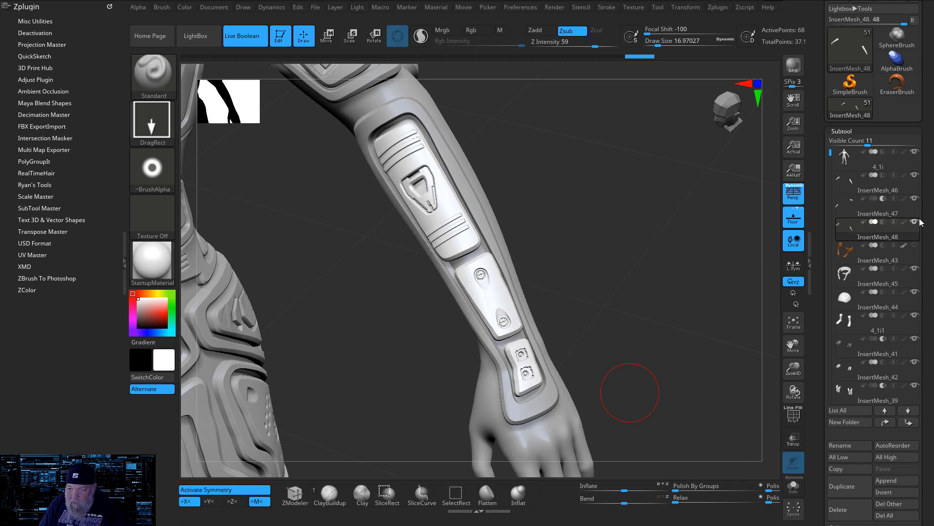
Step: Make InsertMesh_46 active and orbit to view the forearm plate's side profile and outer edge
left_click(877, 213)
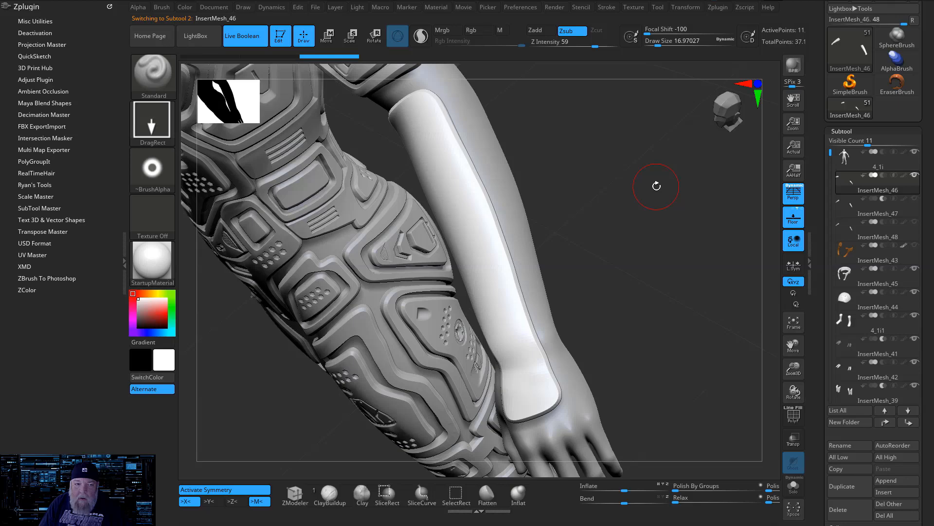
left_click_drag(655, 185, 570, 168)
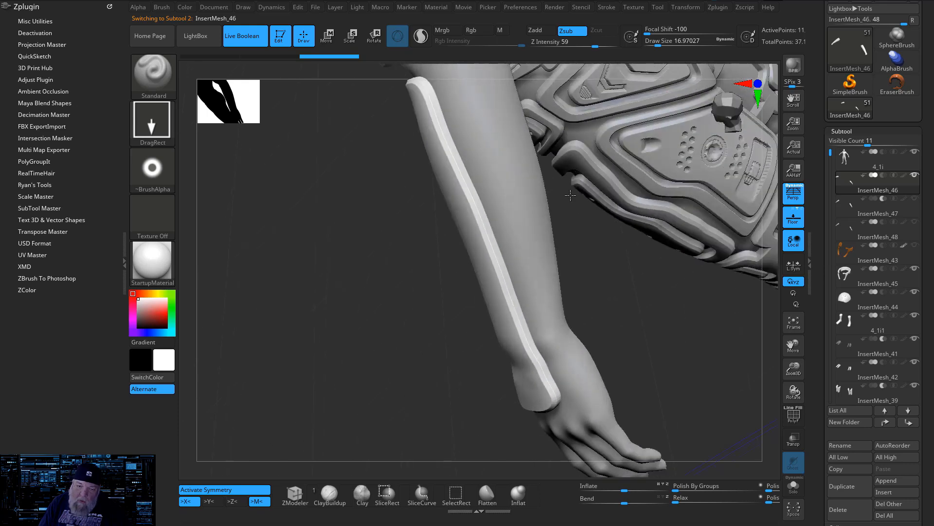
left_click_drag(569, 196, 450, 166)
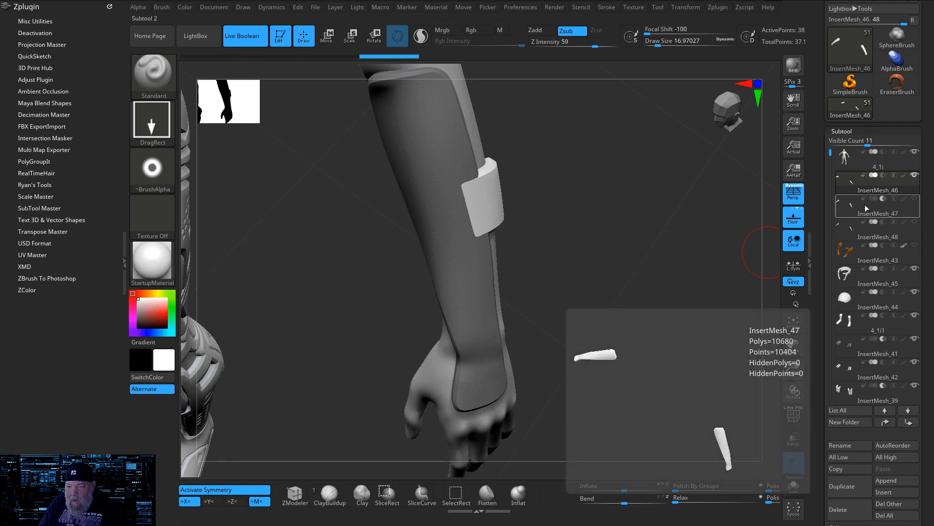
Step: Select InsertMesh_47, return to the InsertMesh_46 plate, and turn on its polyframe wireframe
left_click(877, 212)
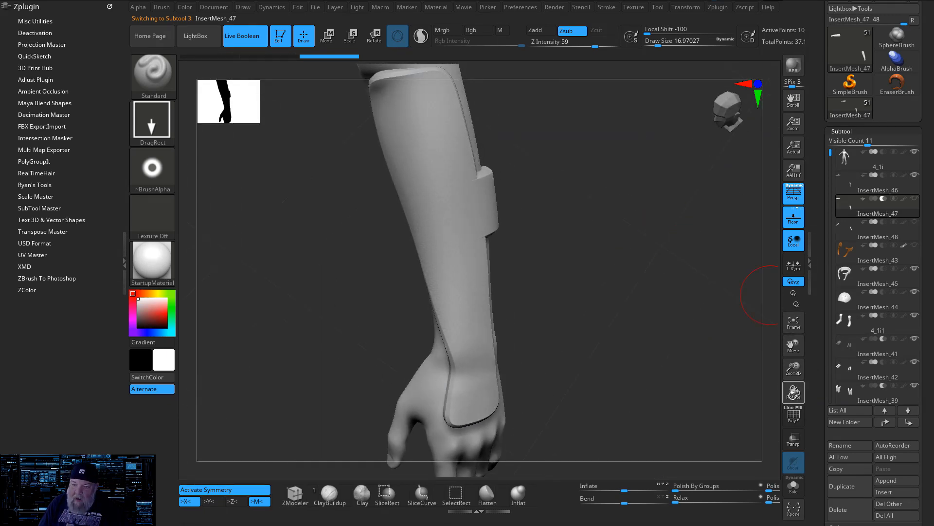
left_click(793, 415)
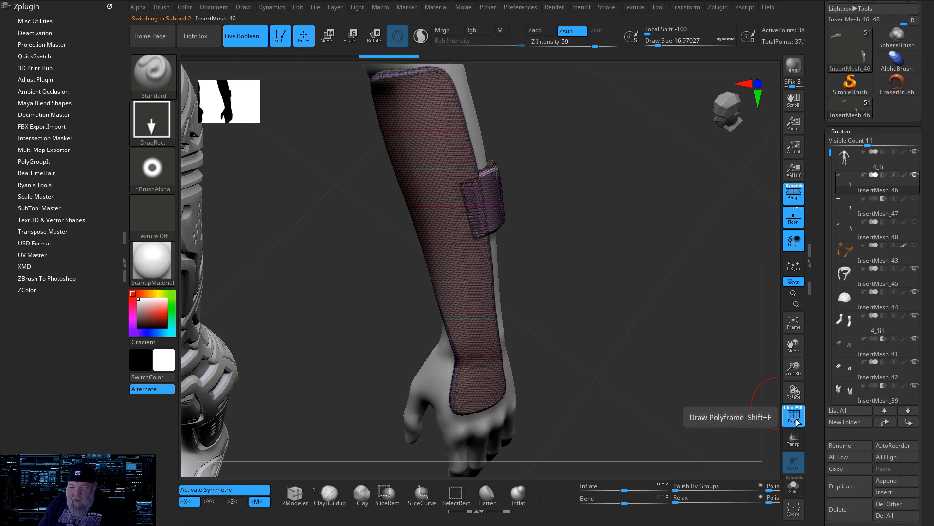
left_click(794, 416)
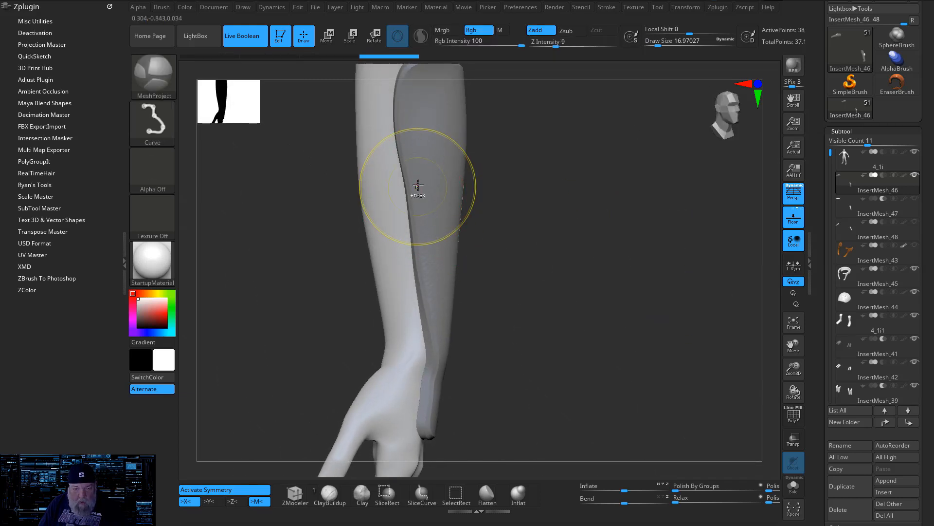
Step: Project the forearm plate onto the arm with two MeshProject curve strokes, then check the InsertMesh_47 strap
left_click_drag(417, 185, 373, 182)
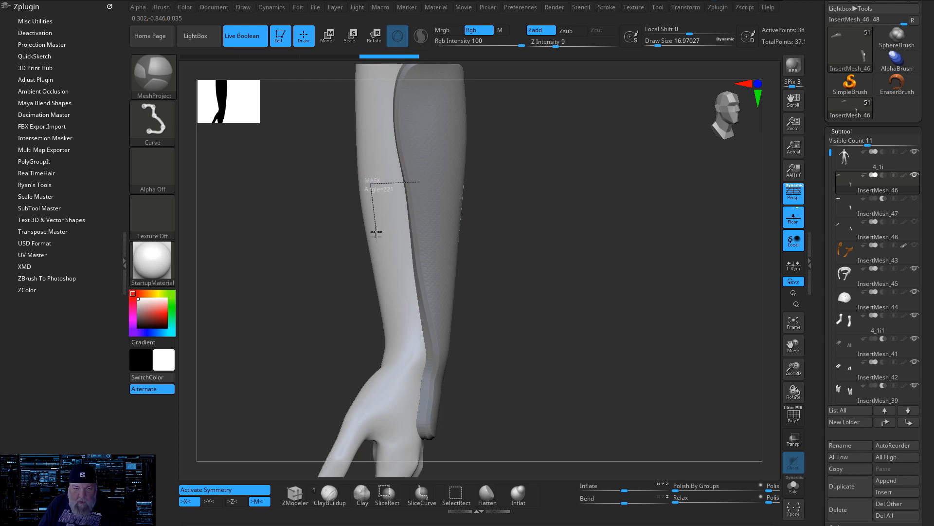
left_click_drag(375, 233, 426, 237)
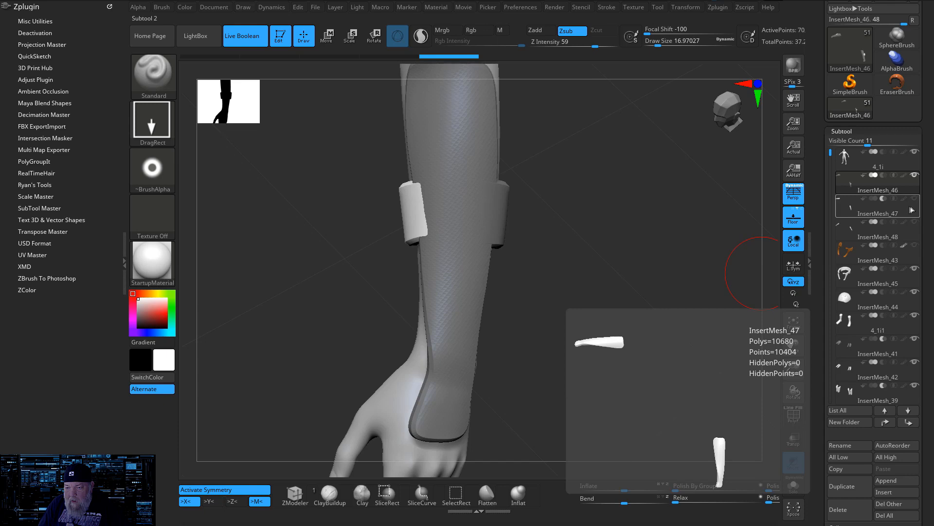
left_click(876, 212)
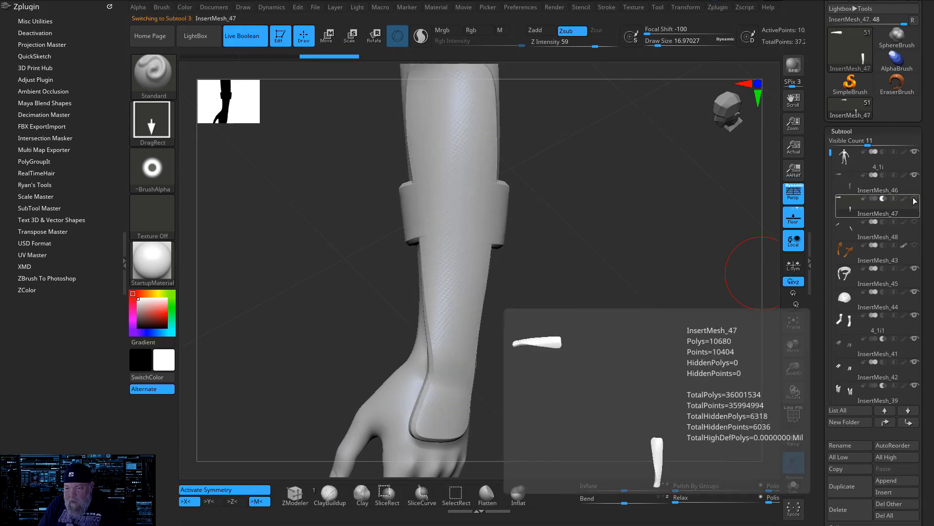
left_click(876, 237)
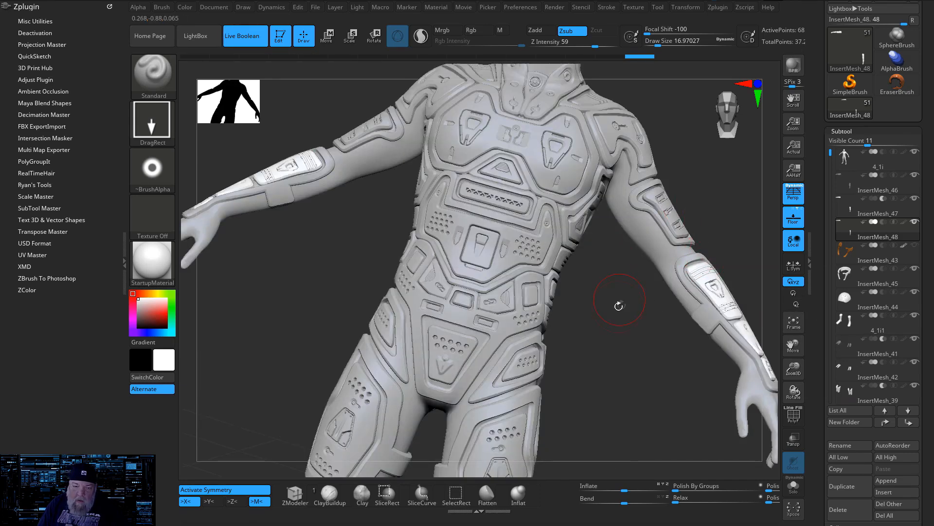
left_click_drag(619, 305, 643, 315)
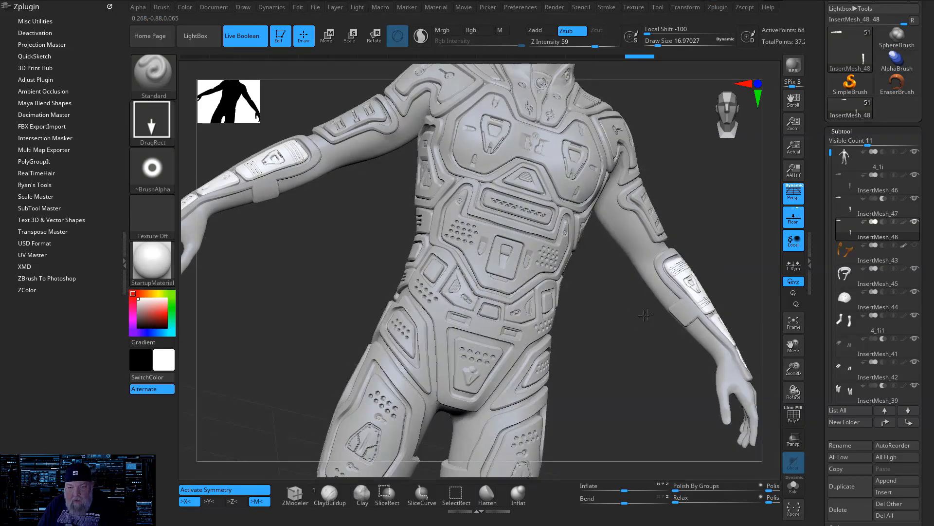
left_click_drag(643, 316, 727, 315)
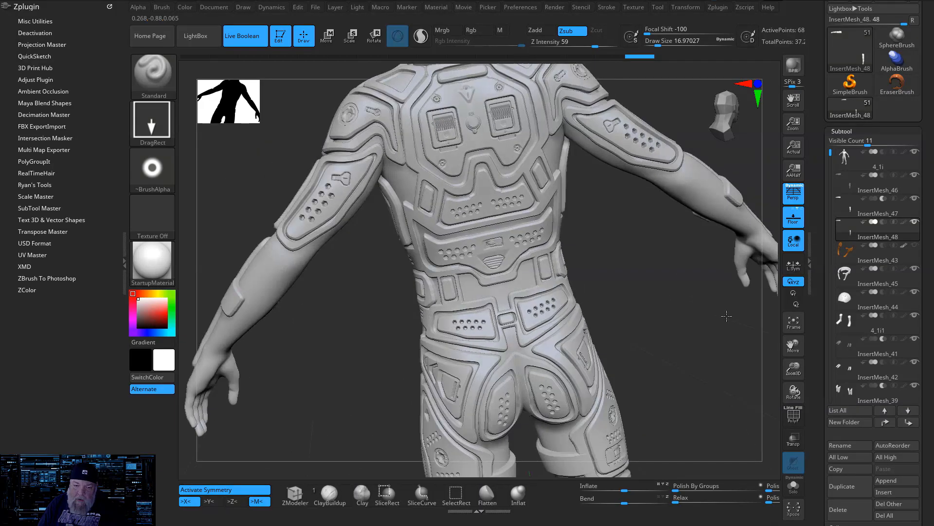
left_click_drag(727, 315, 647, 324)
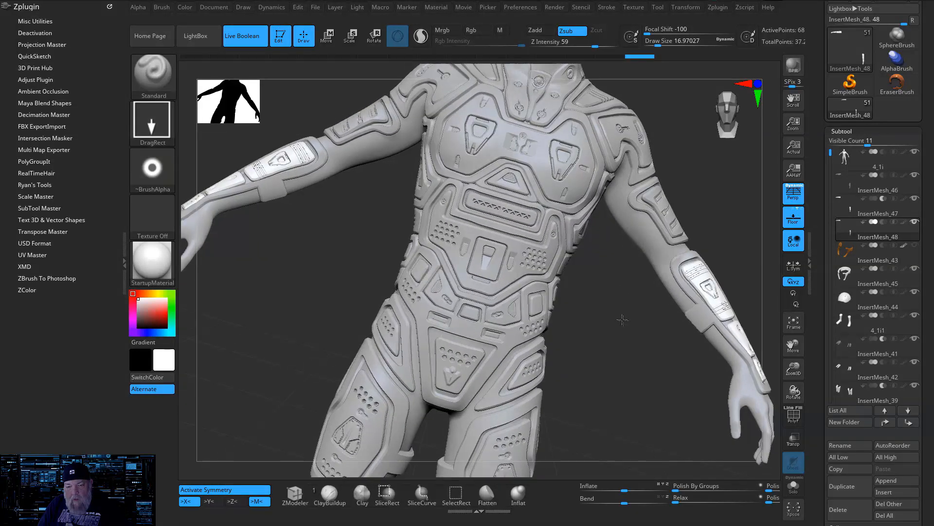
left_click_drag(622, 319, 631, 385)
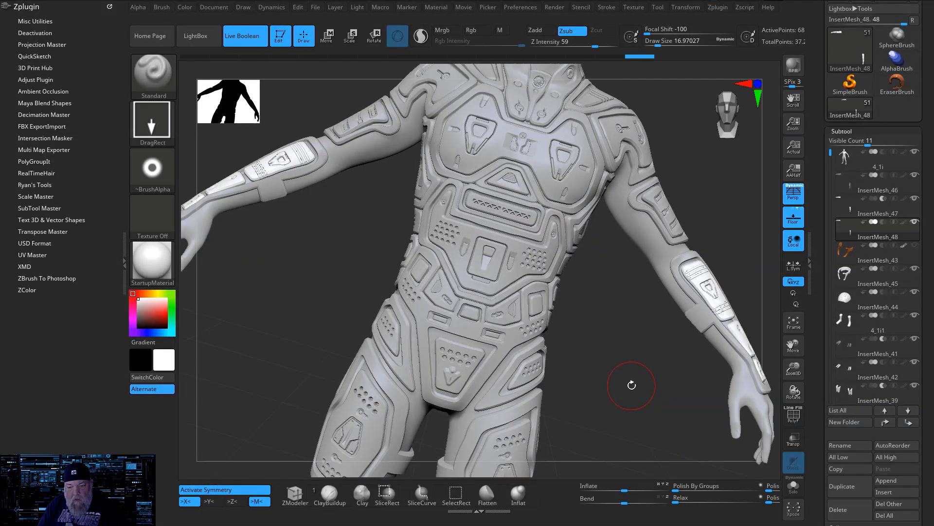